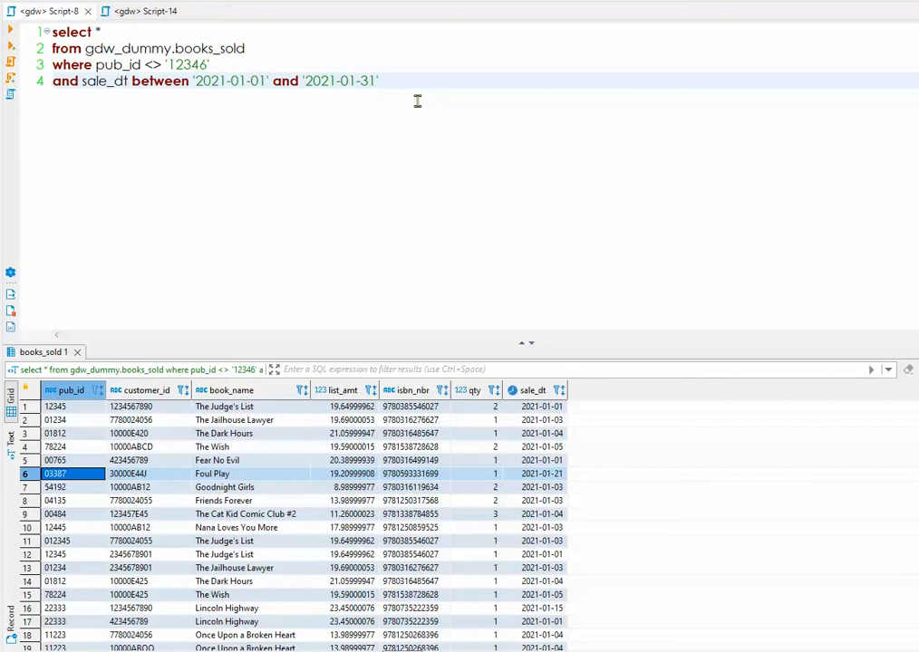
mouse_move(72, 389)
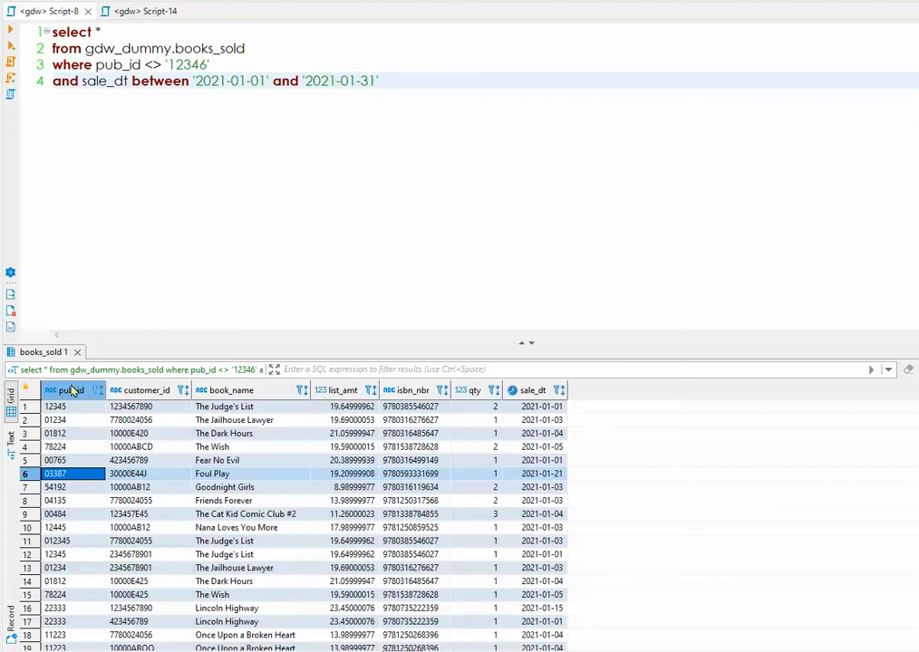
Start Export From Query on the books_sold results to launch the Data Transfer wizard.
left_click(55, 485)
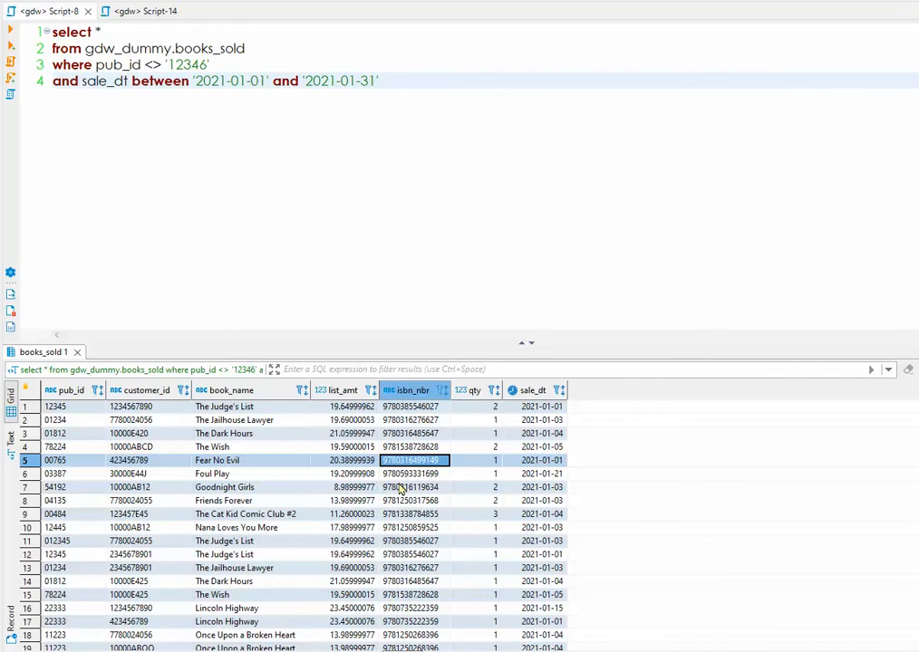
mouse_move(413, 149)
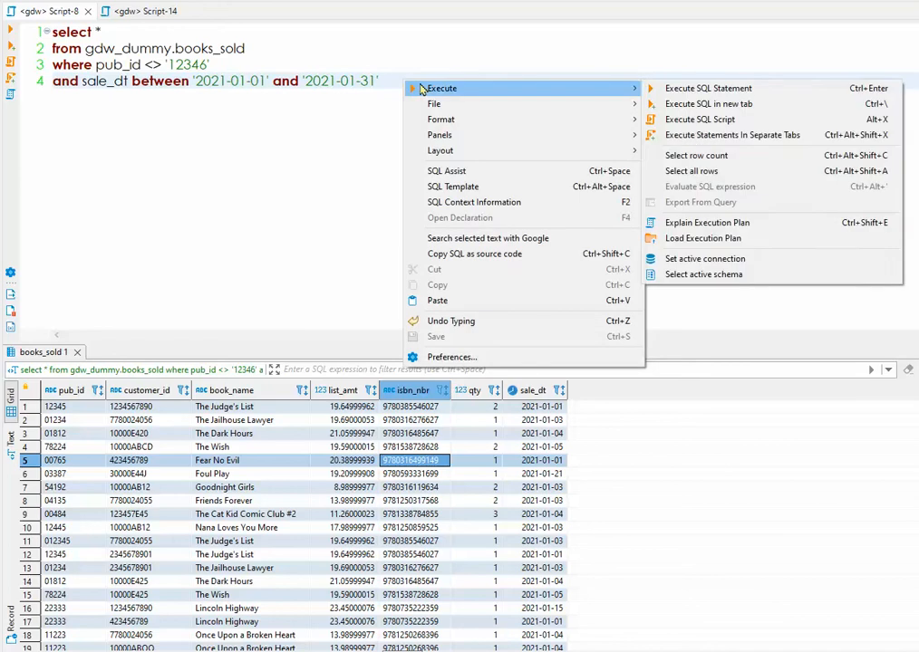
mouse_move(692, 214)
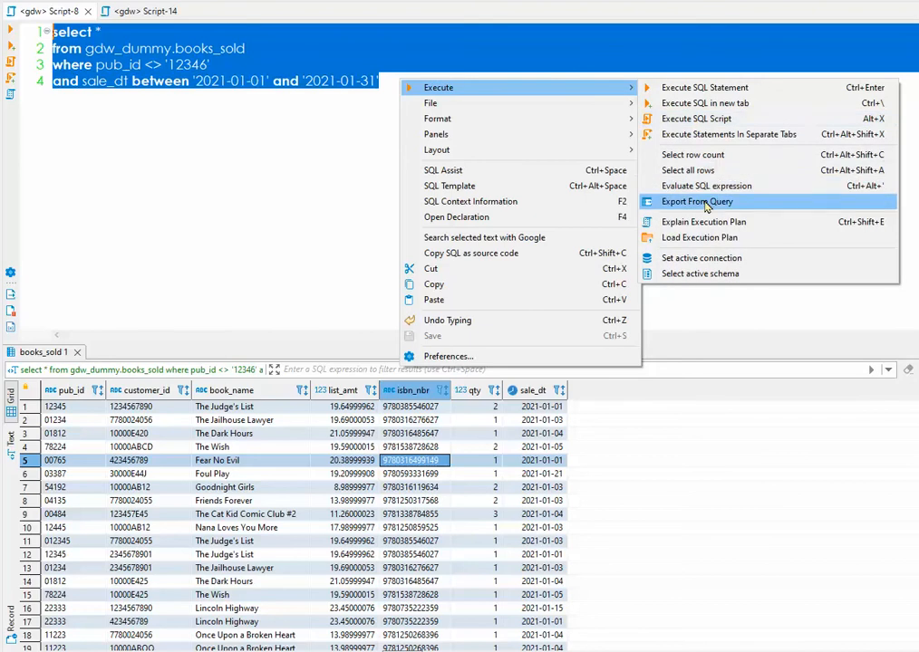
left_click(696, 201)
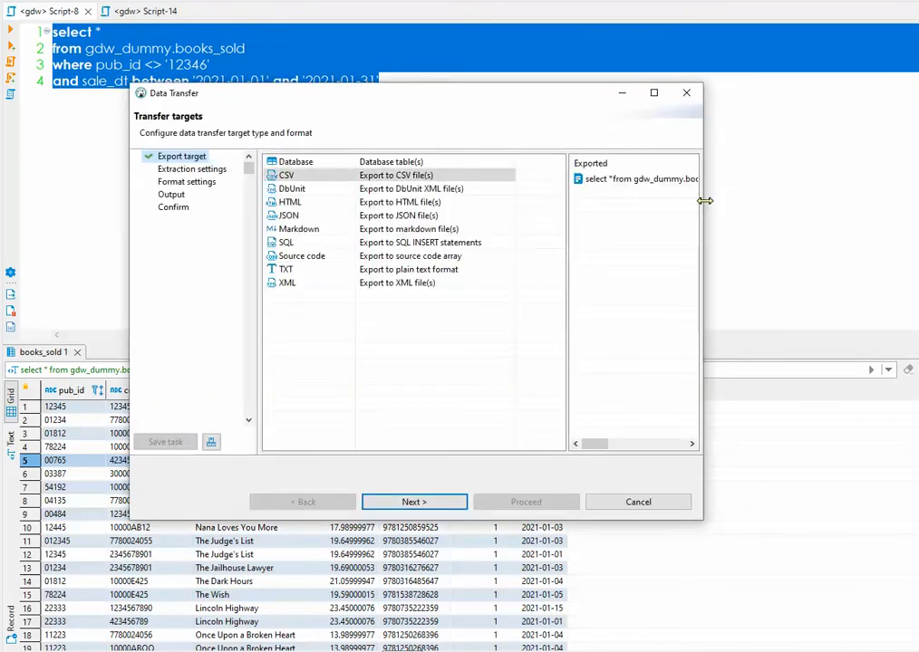
mouse_move(317, 190)
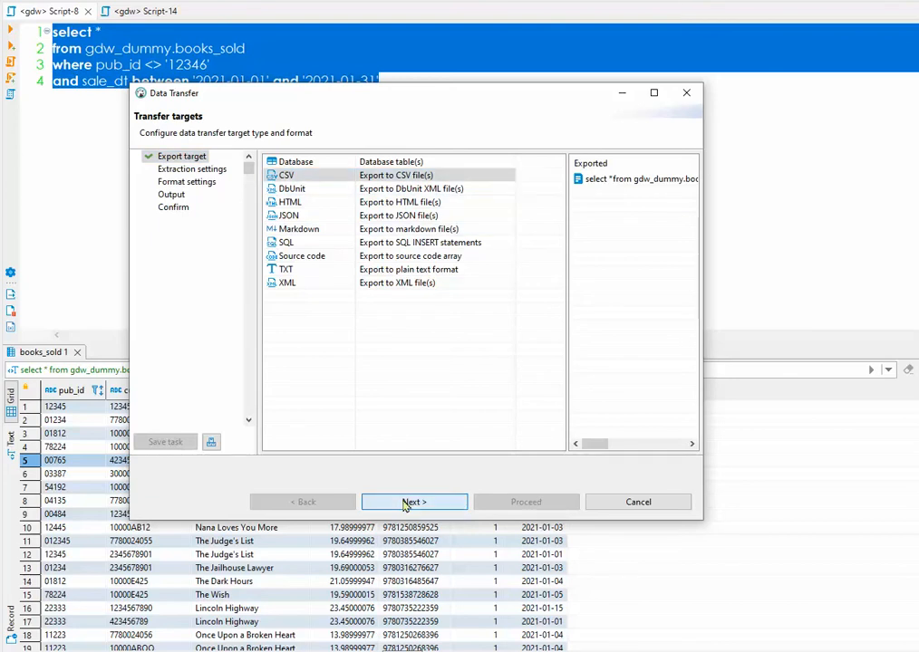
Keep CSV as the export format with its default settings.
left_click(413, 502)
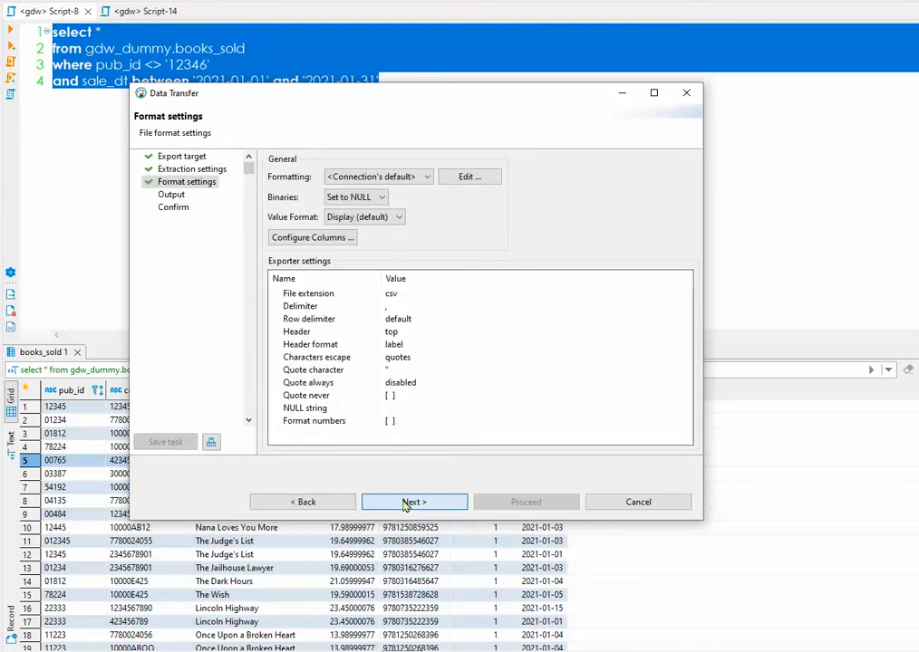
left_click(413, 502)
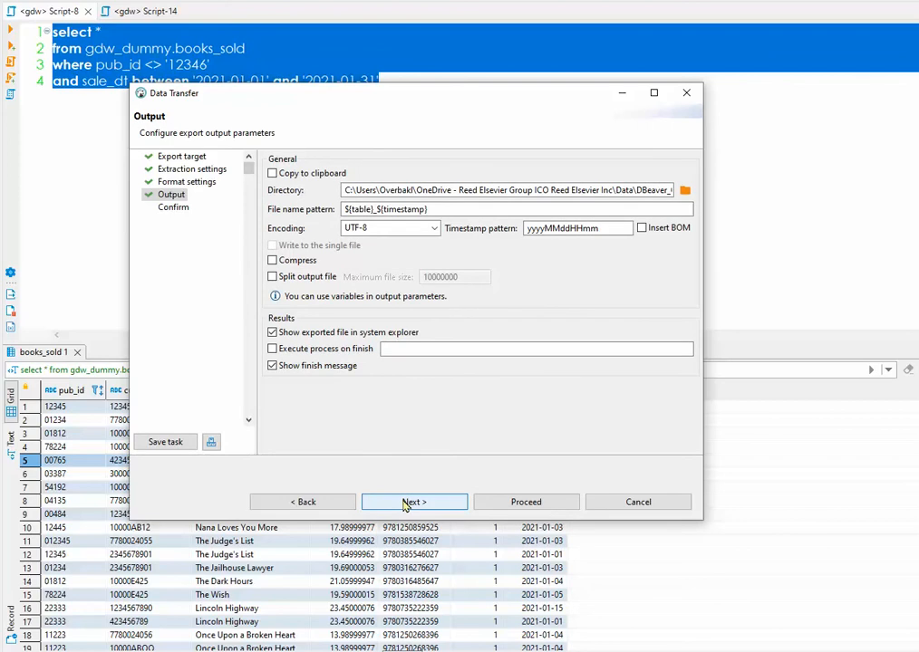
mouse_move(685, 190)
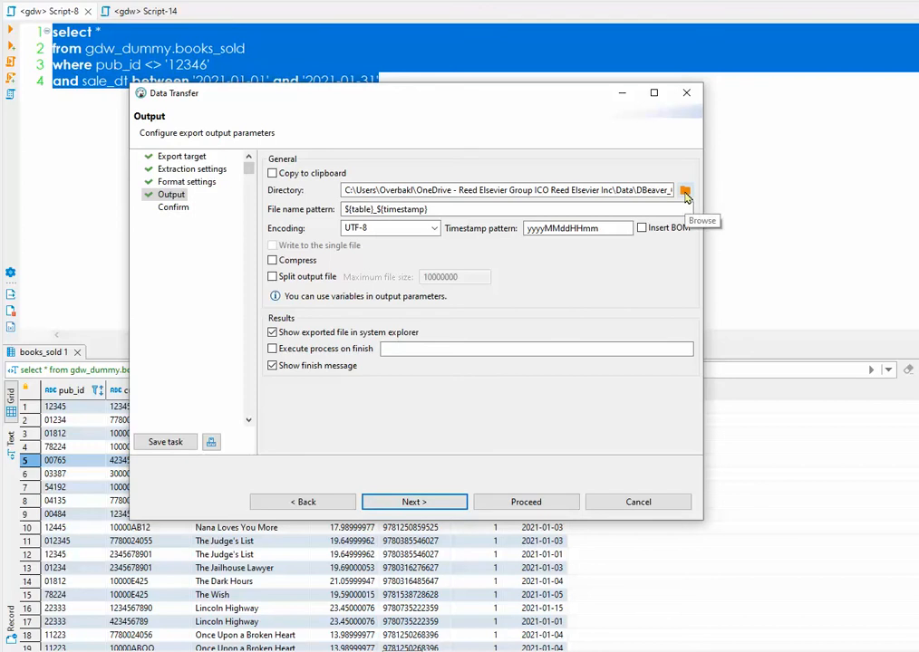
Set the output directory to the DBeaver_CSV folder and reach the confirmation summary.
left_click(685, 190)
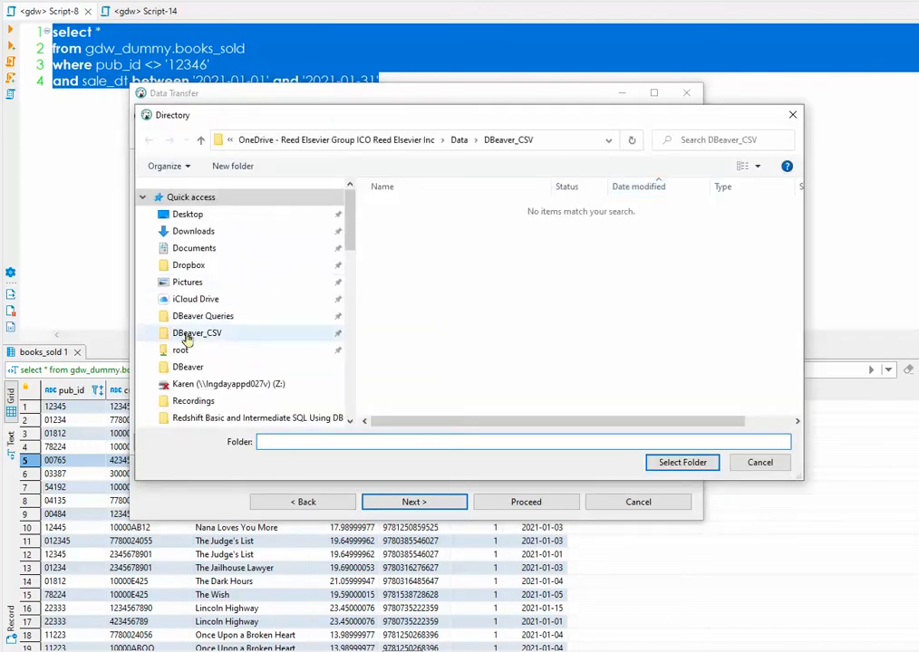
left_click(196, 334)
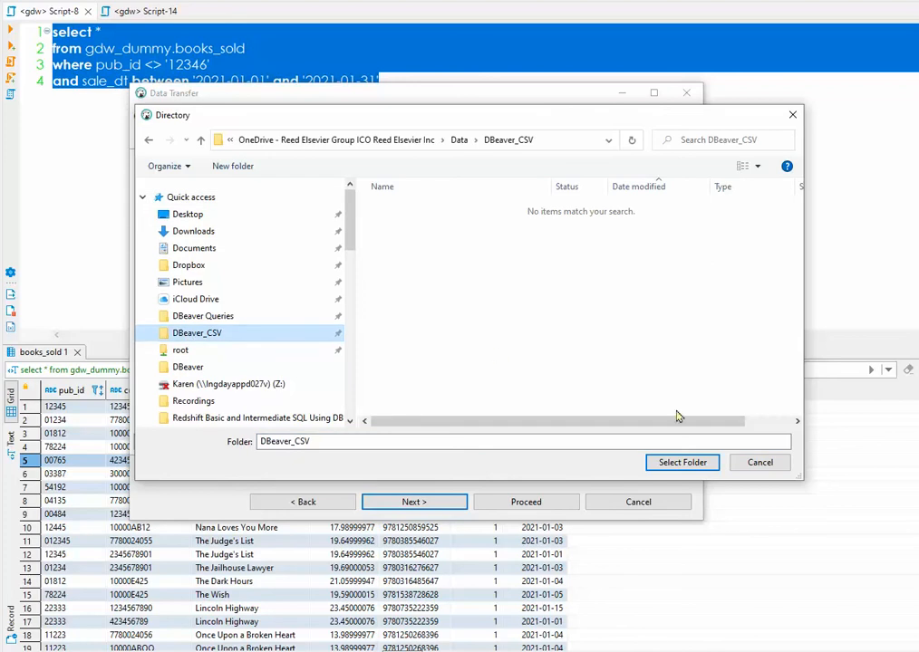
left_click(681, 462)
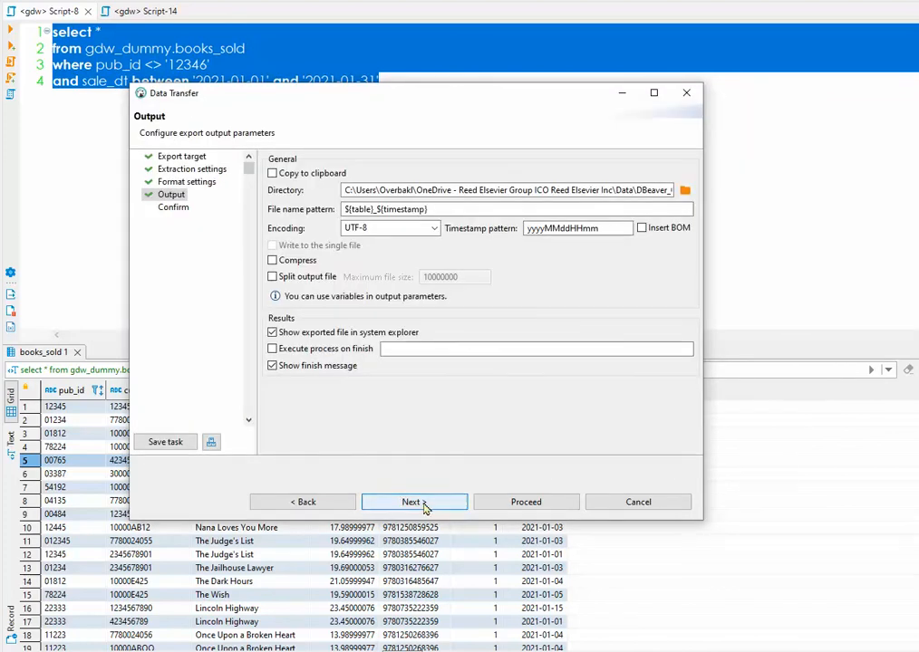
left_click(413, 502)
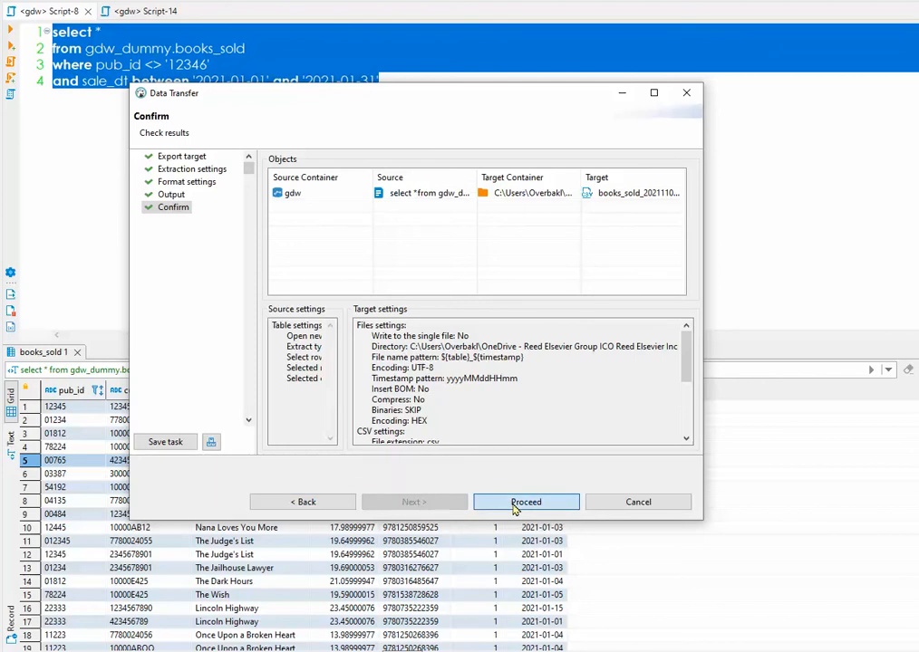
left_click(525, 502)
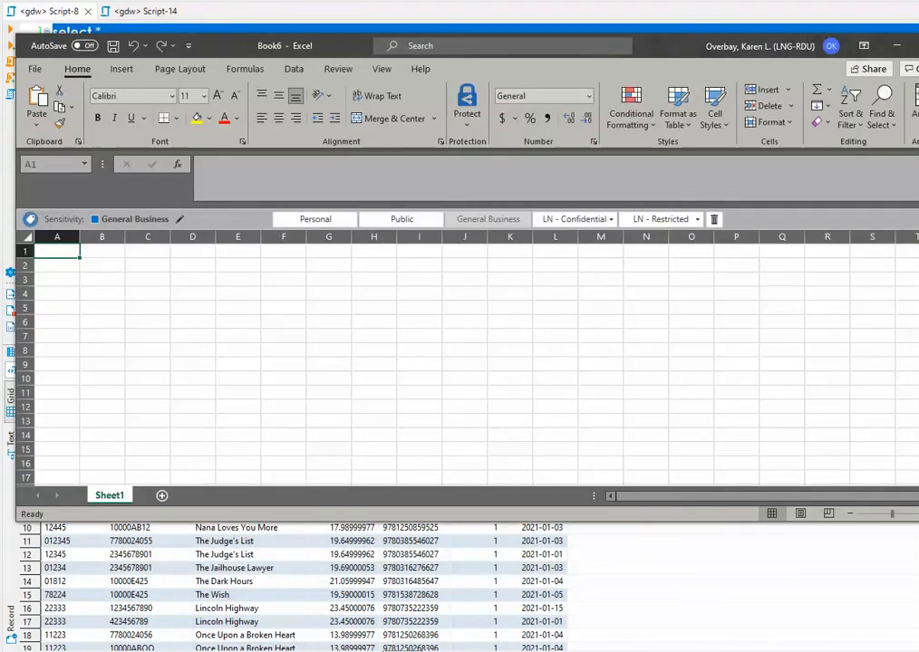
mouse_move(312, 32)
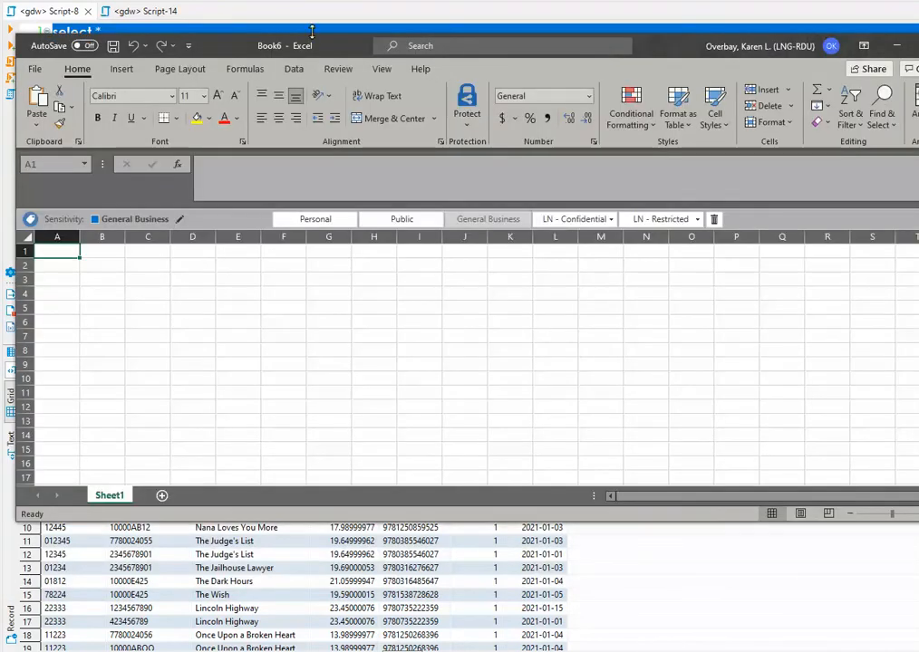
Begin a From Text/CSV import and browse into the DBeaver_CSV folder.
left_click(293, 69)
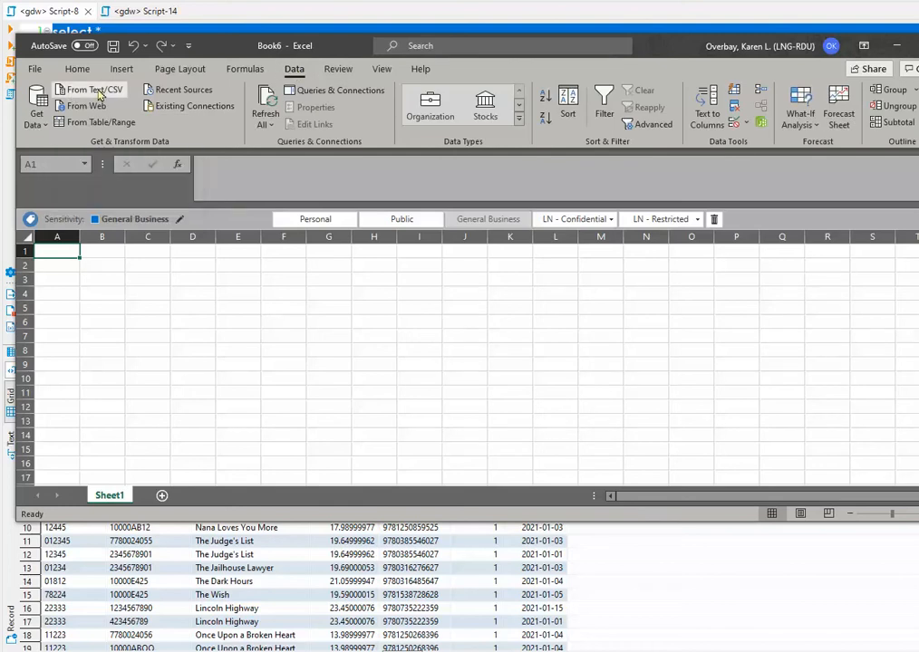
left_click(91, 89)
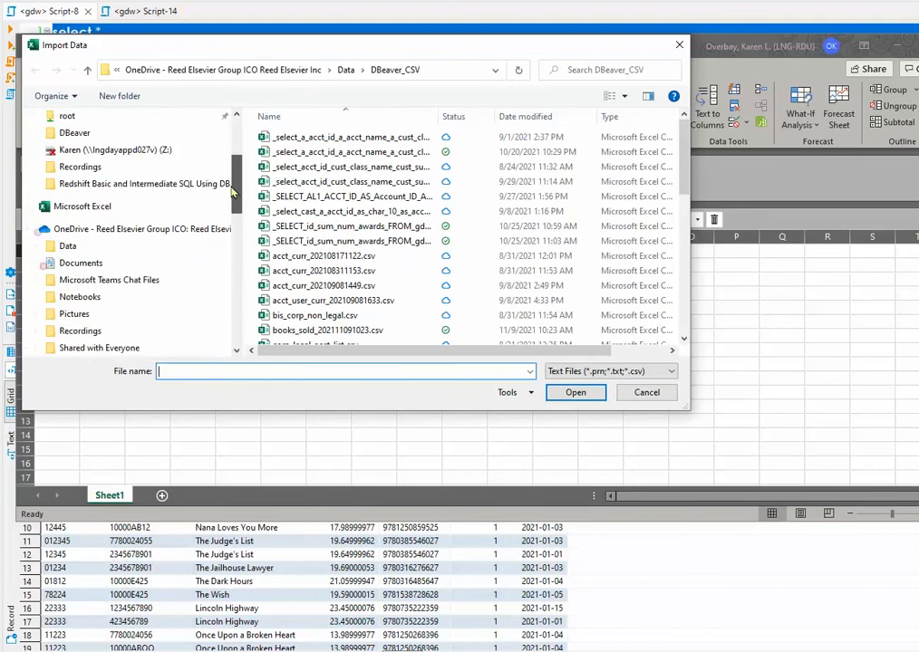
left_click(84, 133)
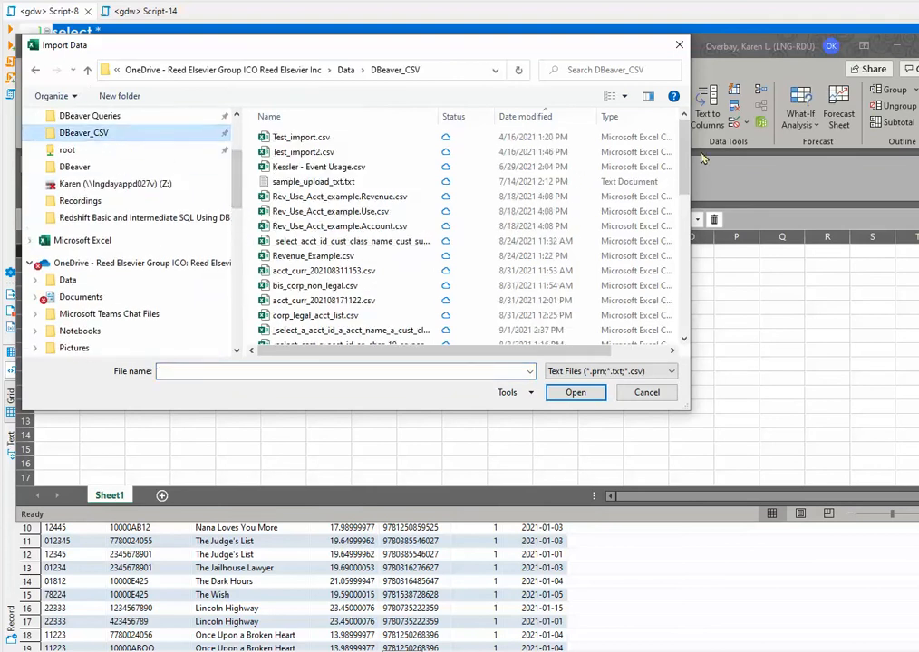
Select books_sold_202111091023.csv and import it.
scroll("down", 3)
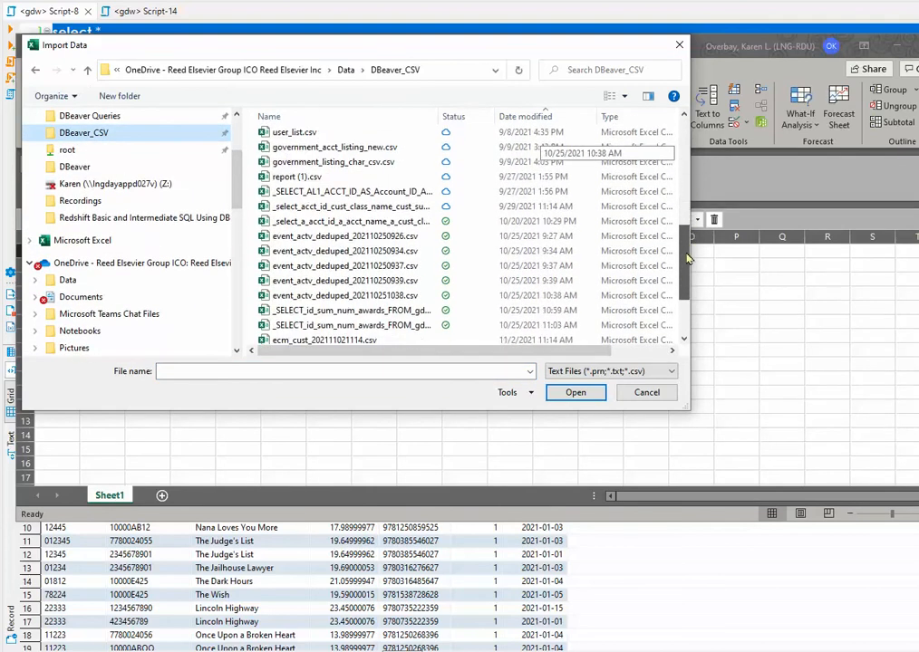
scroll("down", 3)
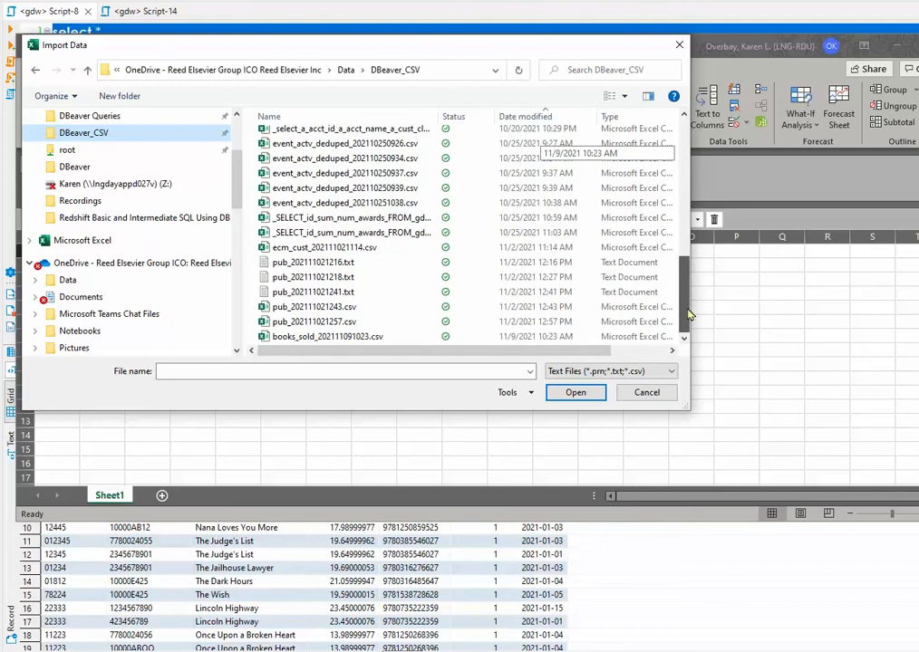
left_click(328, 336)
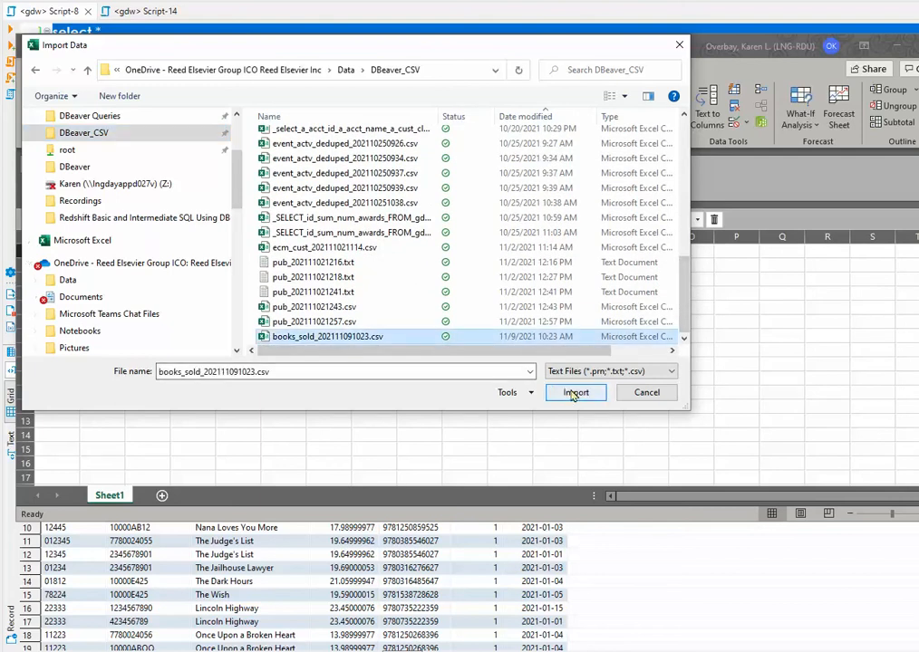
left_click(576, 391)
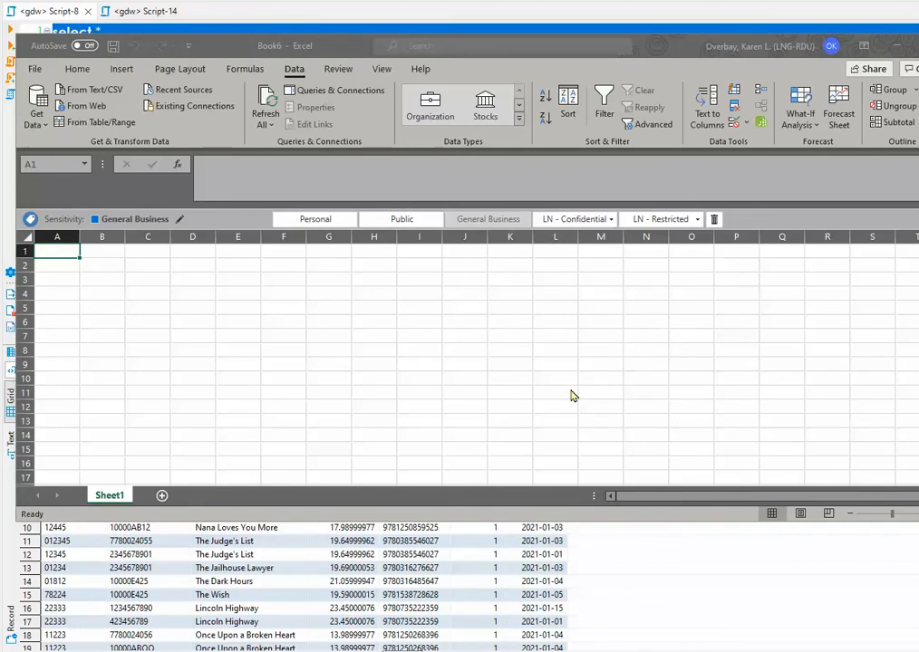
Send the previewed books_sold CSV to the Power Query Editor via Transform Data.
left_click(91, 89)
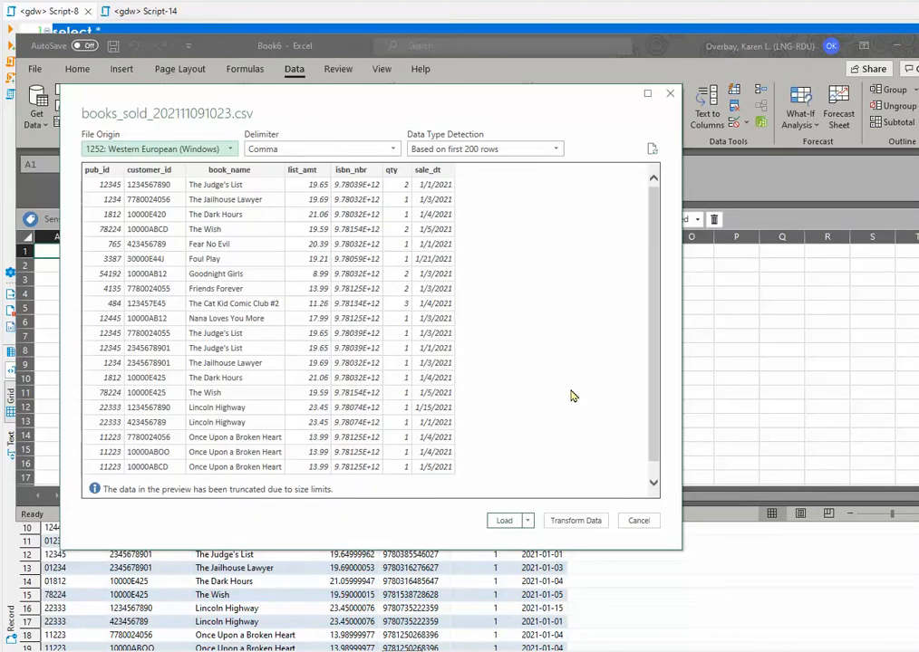
mouse_move(102, 233)
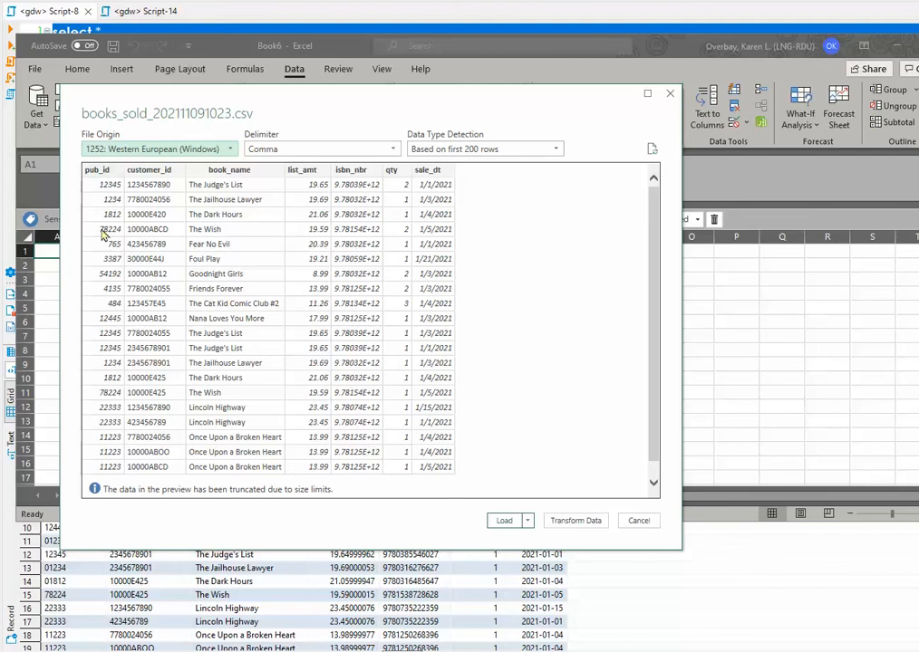
mouse_move(103, 259)
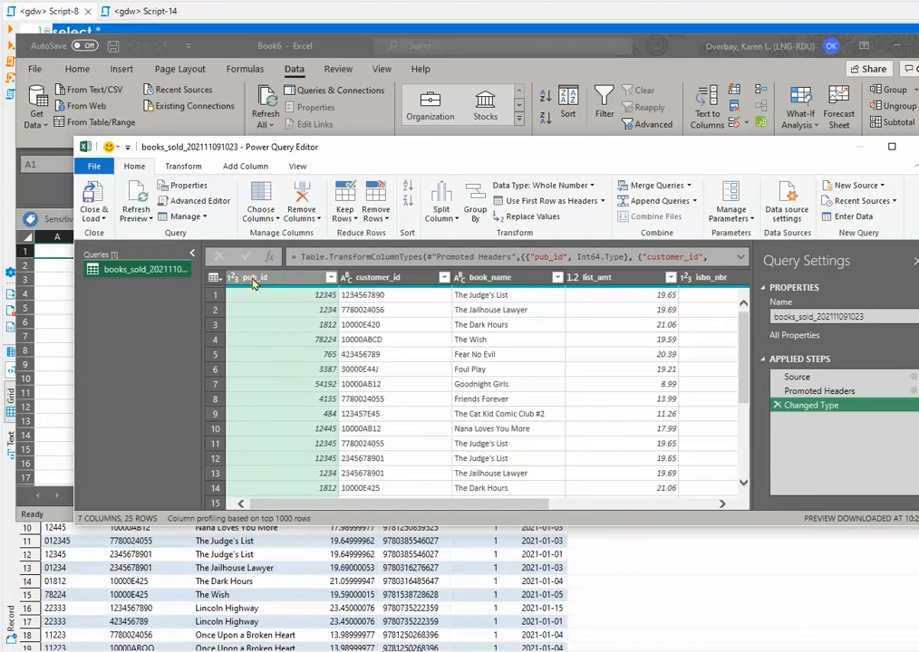
Change the pub_id column type to Text, replacing the current conversion step.
right_click(254, 278)
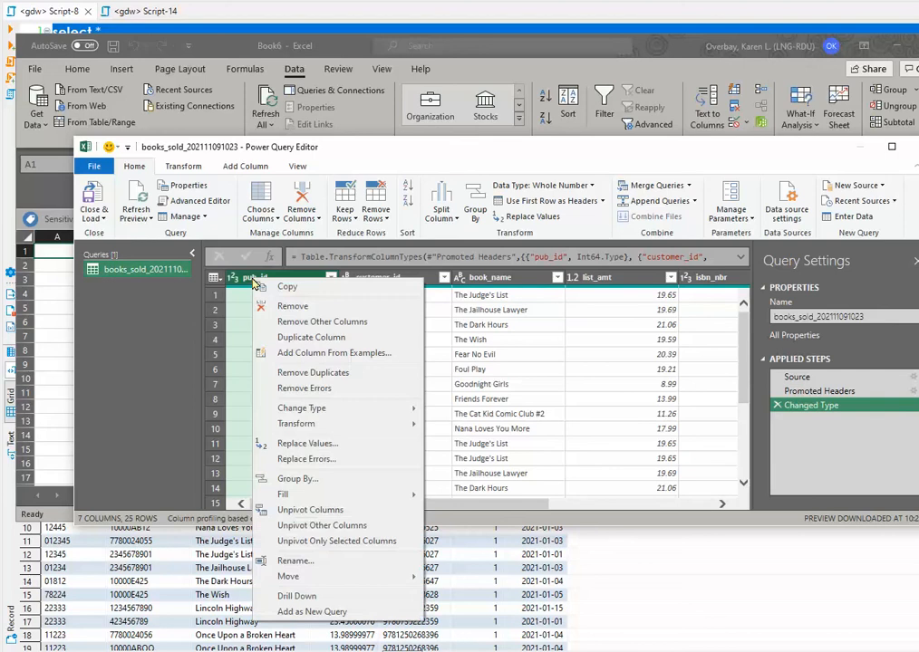
mouse_move(301, 408)
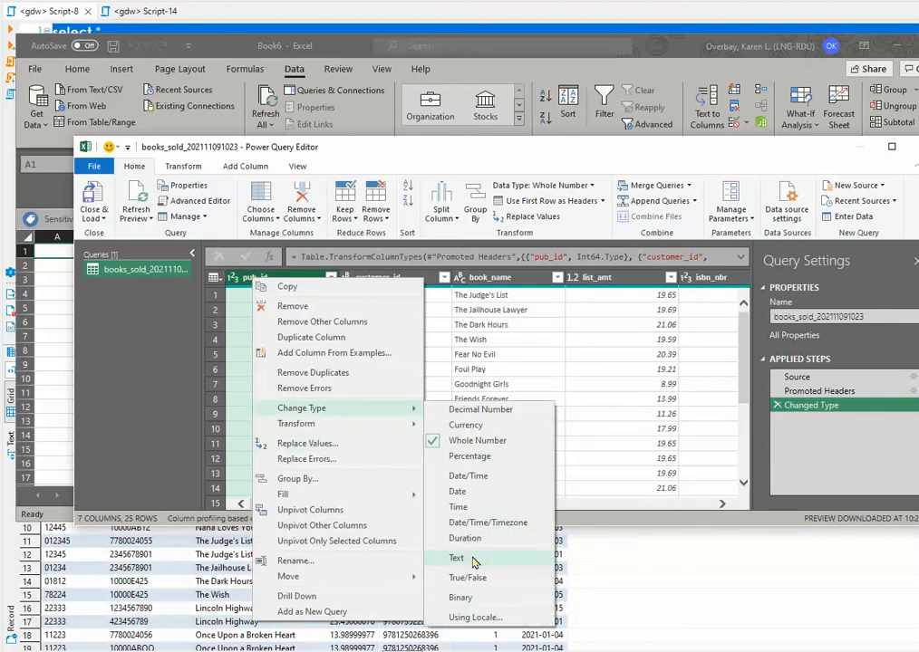
left_click(456, 559)
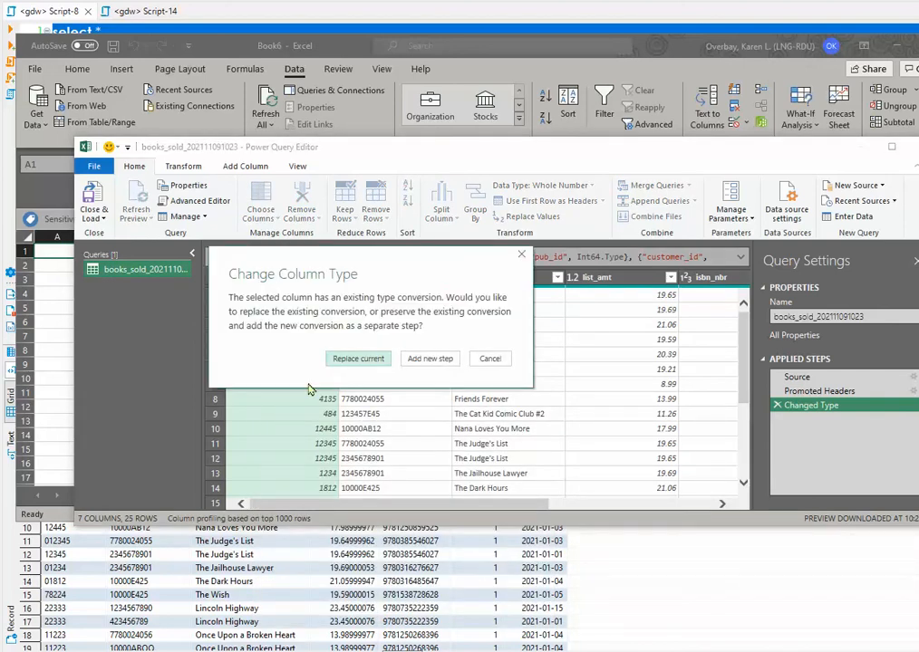
left_click(359, 359)
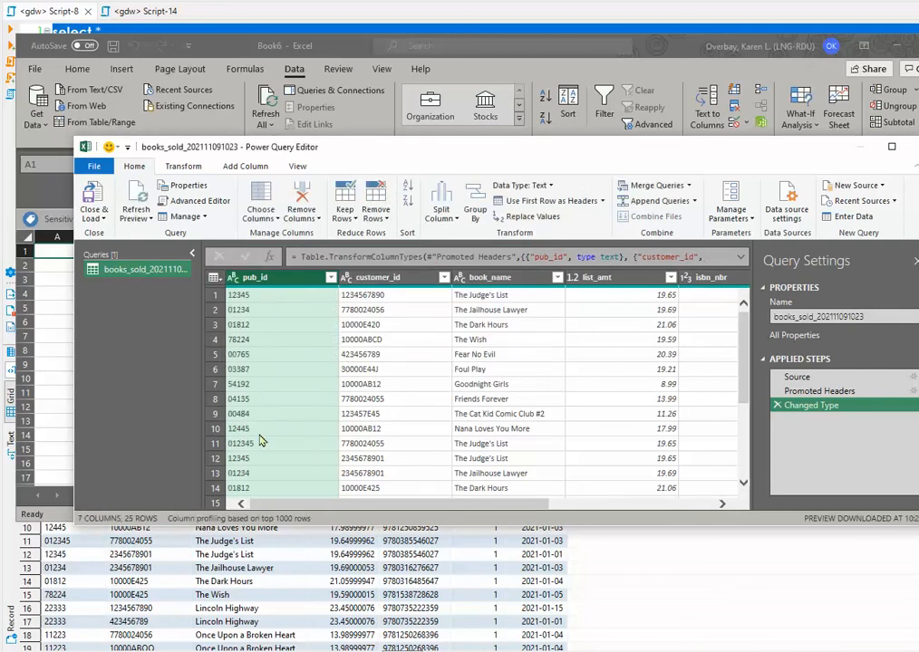
Change the isbn_nbr column type to Text, replacing the current conversion step.
scroll("down", 3)
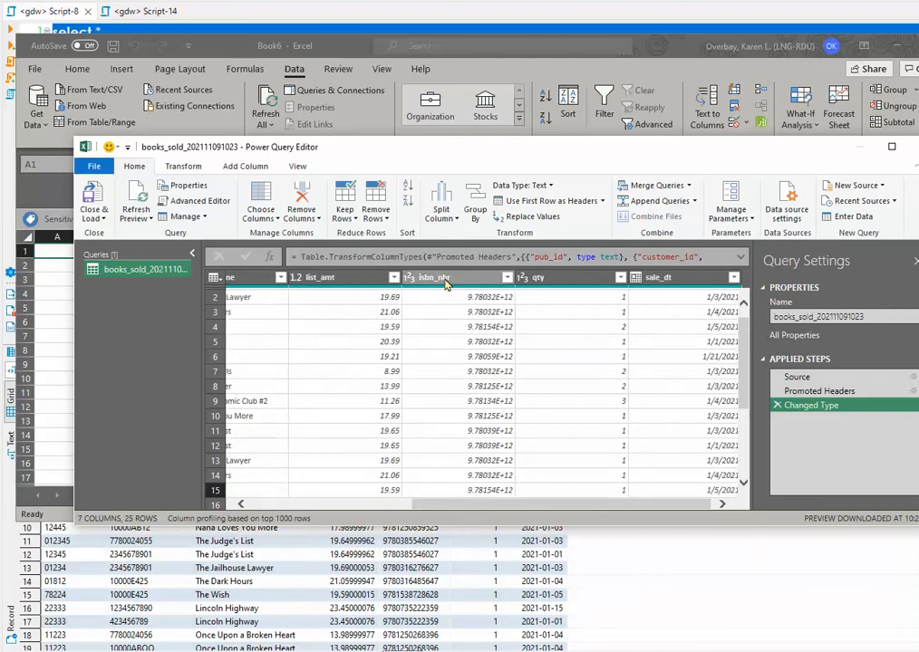
left_click(444, 277)
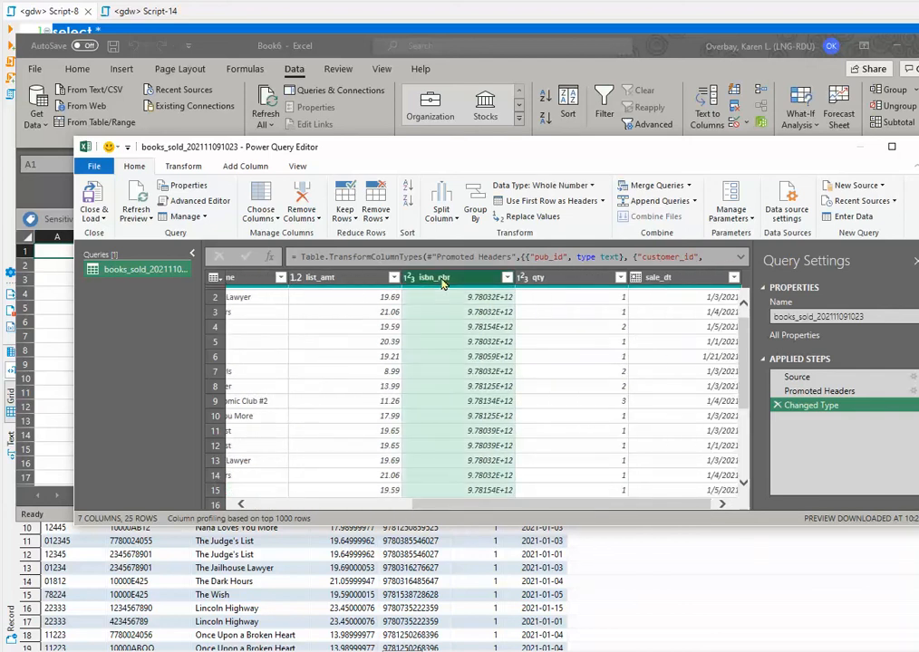
right_click(435, 278)
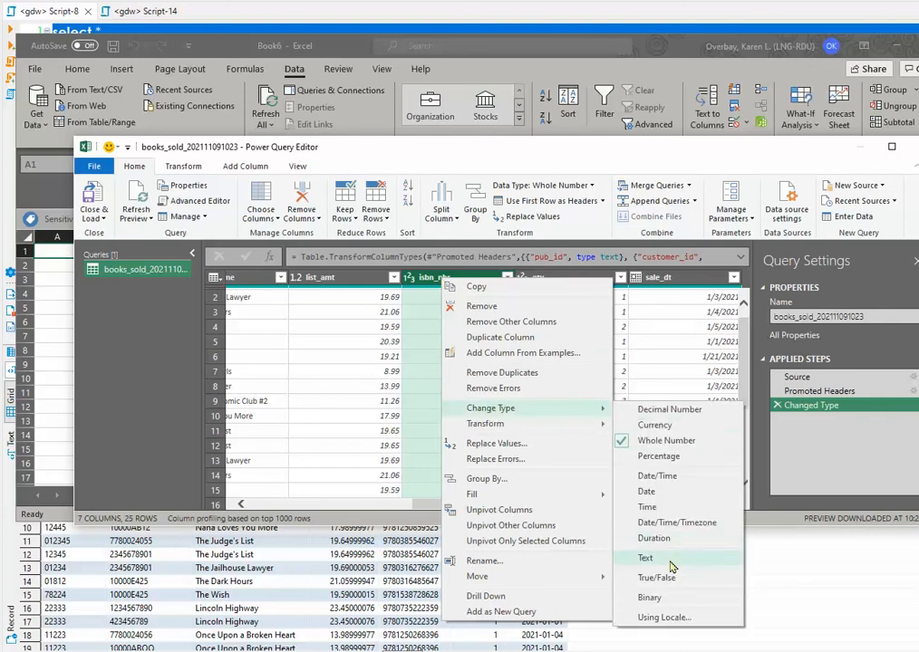
left_click(645, 558)
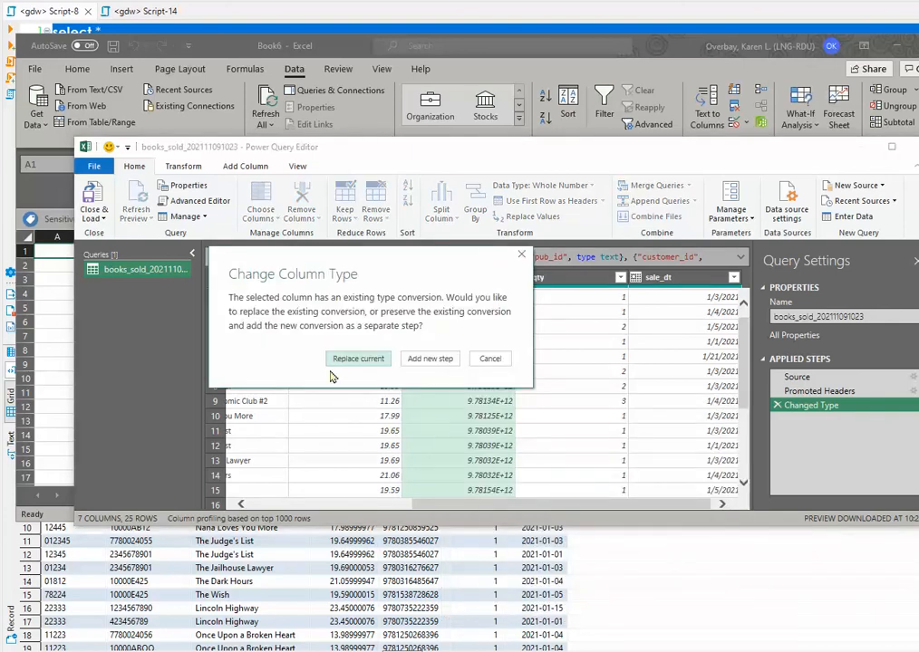
left_click(359, 358)
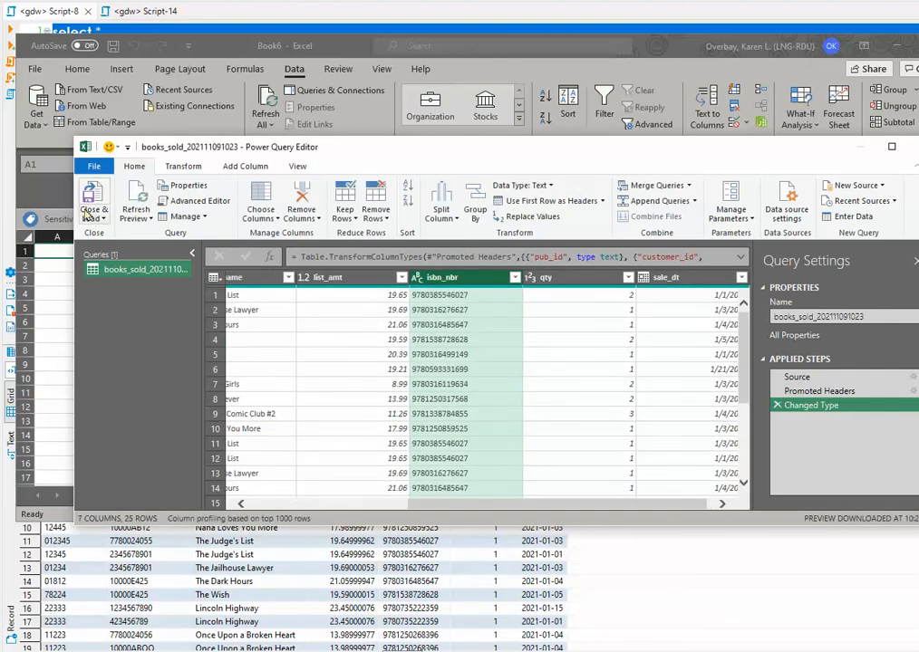
Close & Load the books_sold query into the workbook.
left_click(94, 200)
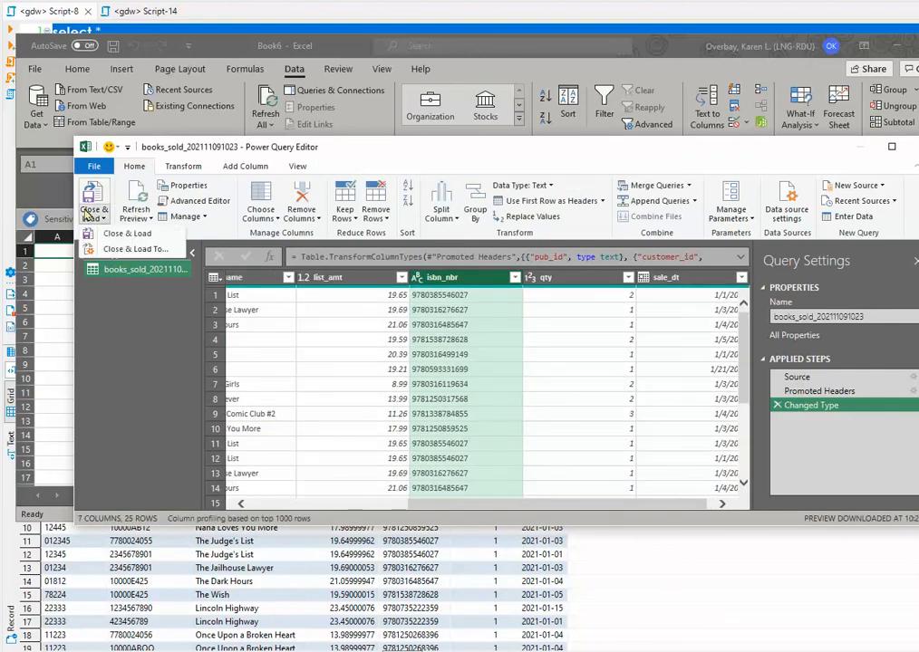
left_click(127, 232)
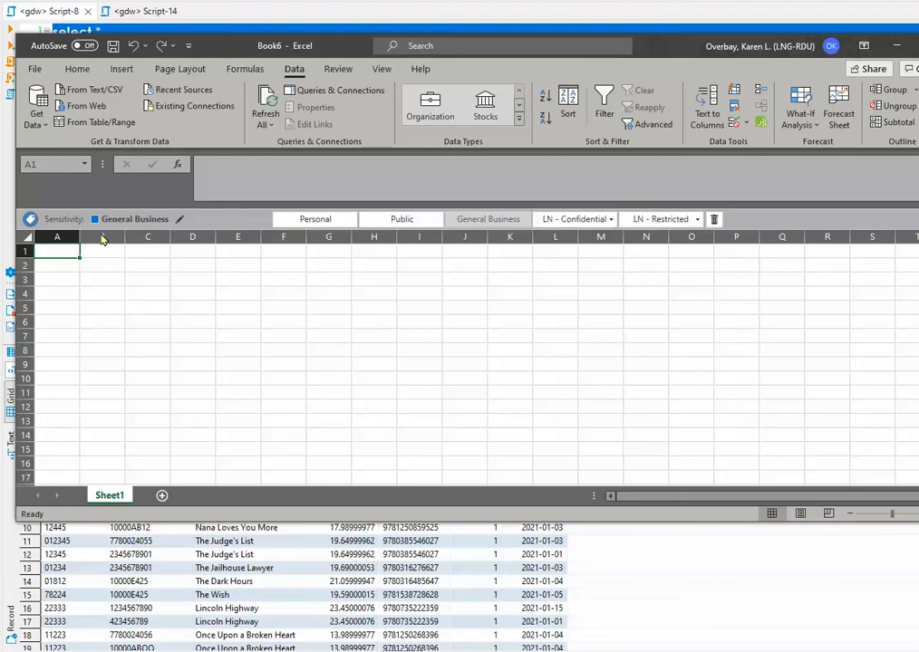